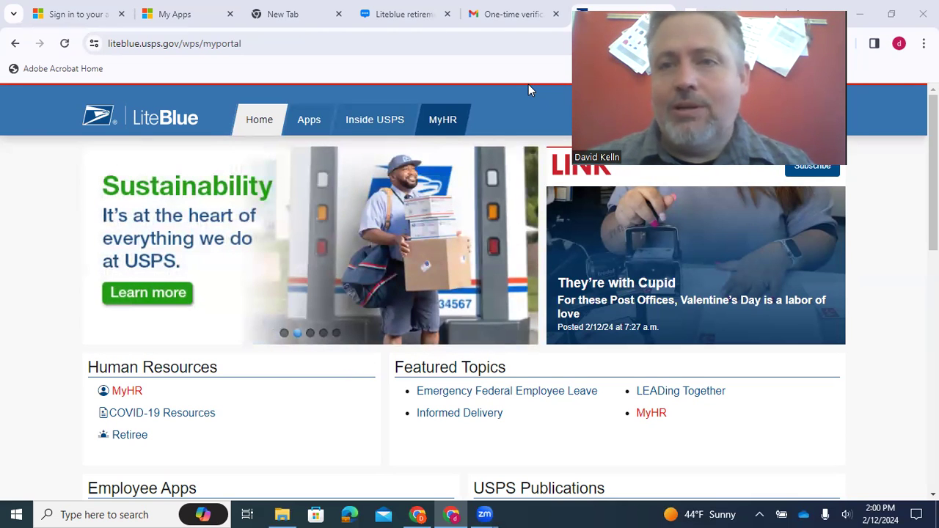
{"action": "mouse_move", "coordinate": [571, 119]}
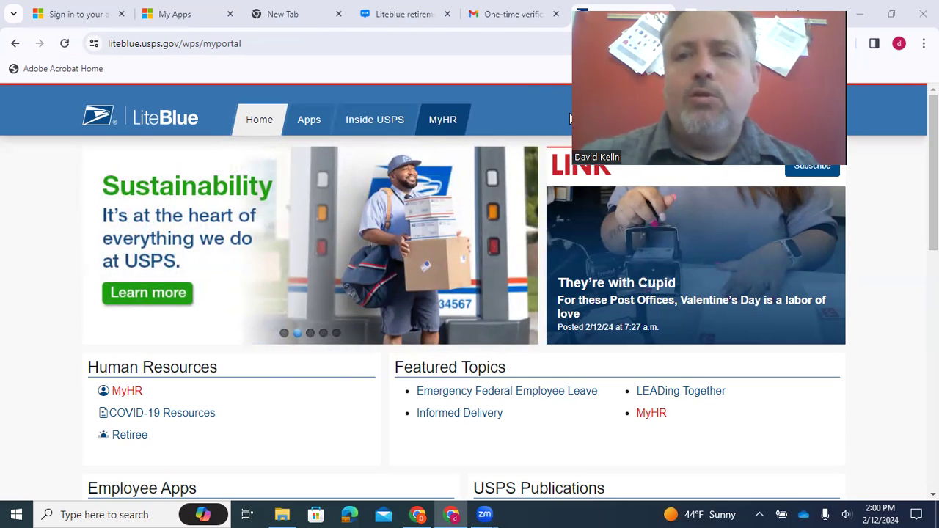
Step: Browse the LiteBlue home page, then go to the Apps page listing HR Self Service, ePayroll and eRetire
{"action": "scroll", "scroll_direction": "down", "scroll_amount": 3}
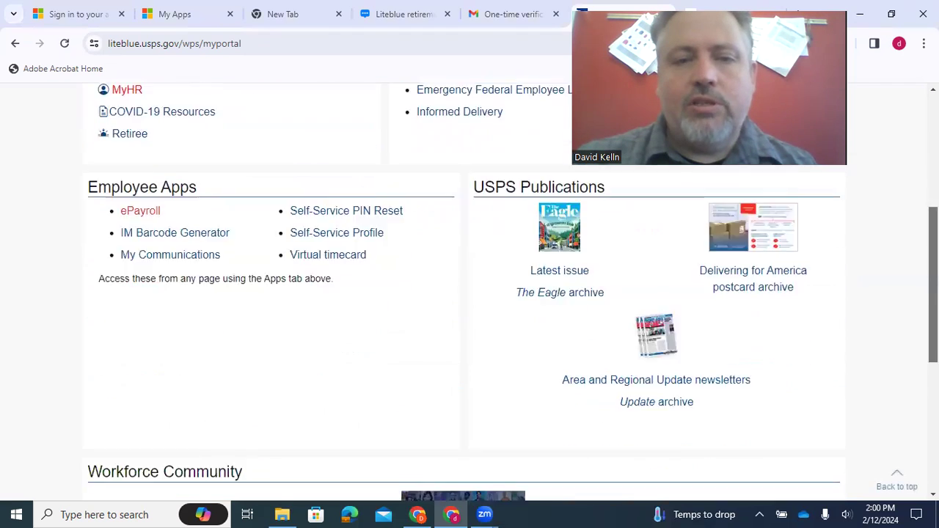
{"action": "scroll", "scroll_direction": "down", "scroll_amount": 3}
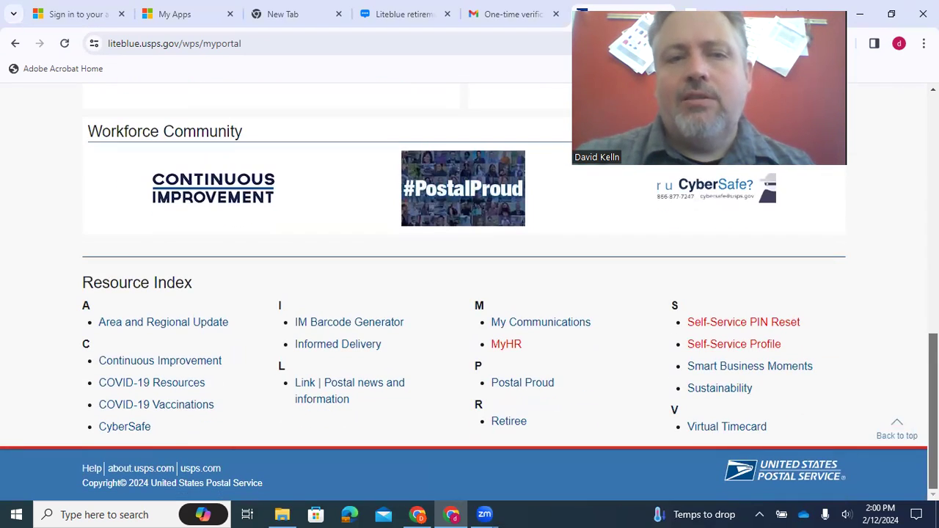
{"action": "scroll", "scroll_direction": "up", "scroll_amount": 3}
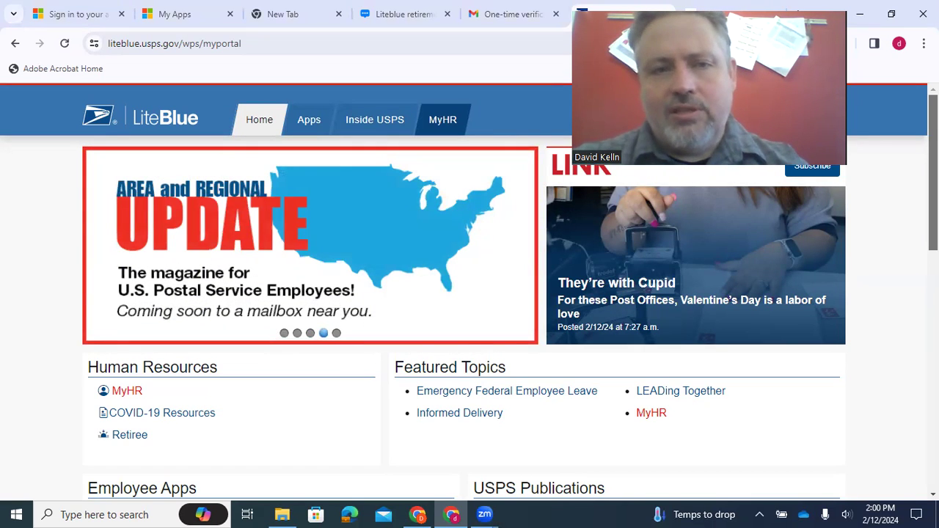
{"action": "scroll", "scroll_direction": "down", "scroll_amount": 3}
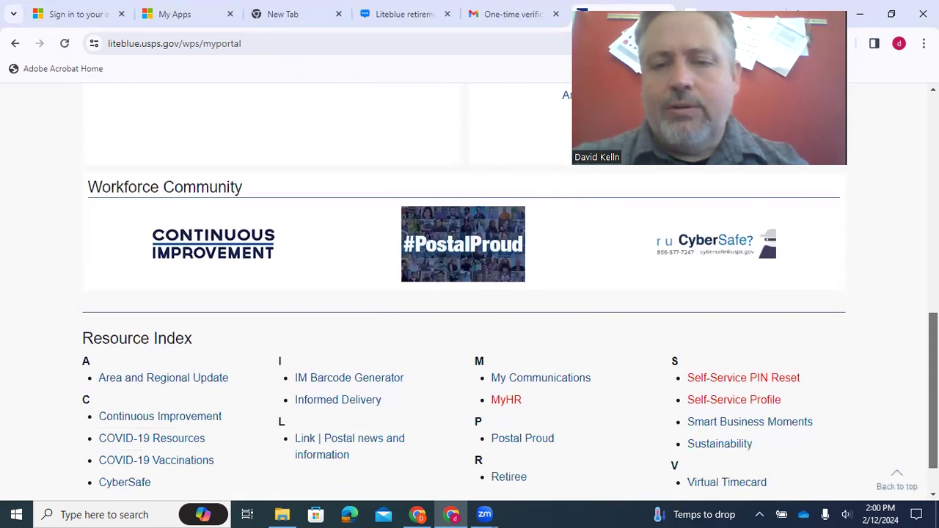
{"action": "mouse_move", "coordinate": [522, 438]}
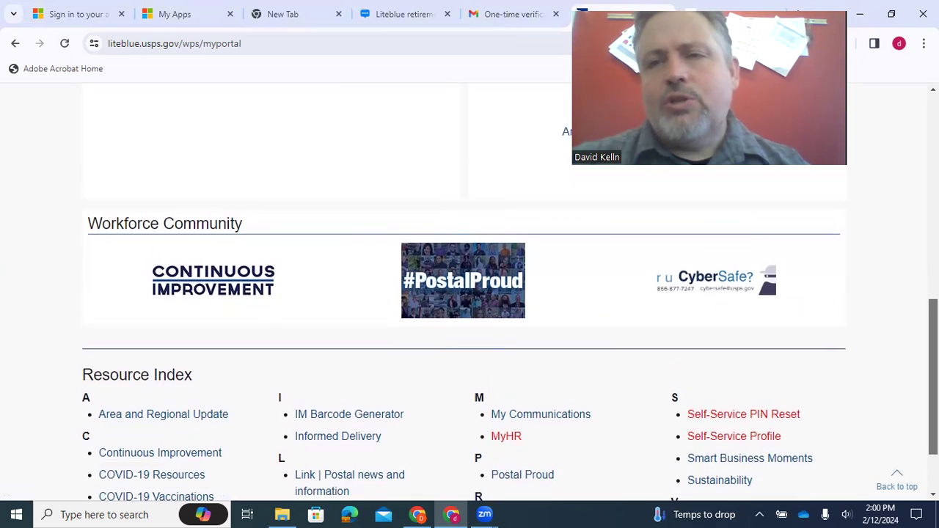
{"action": "scroll", "scroll_direction": "up", "scroll_amount": 3}
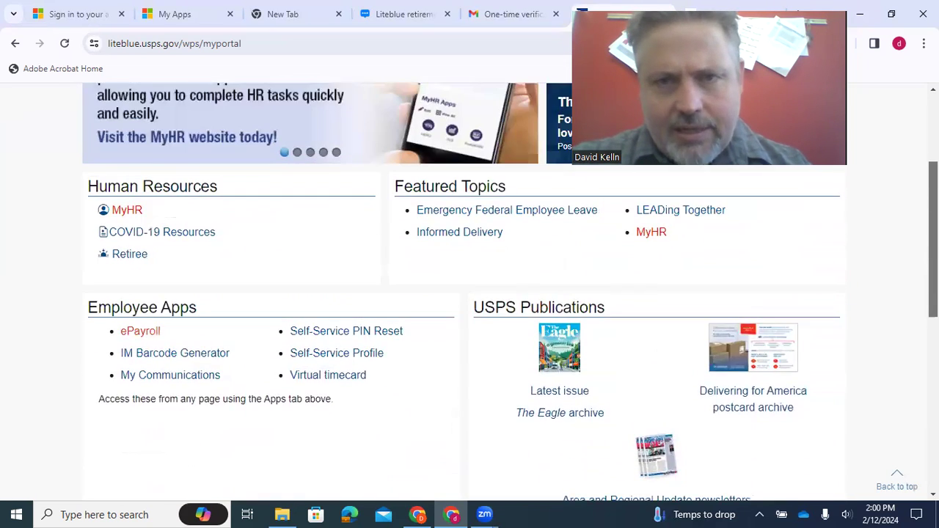
{"action": "scroll", "scroll_direction": "up", "scroll_amount": 3}
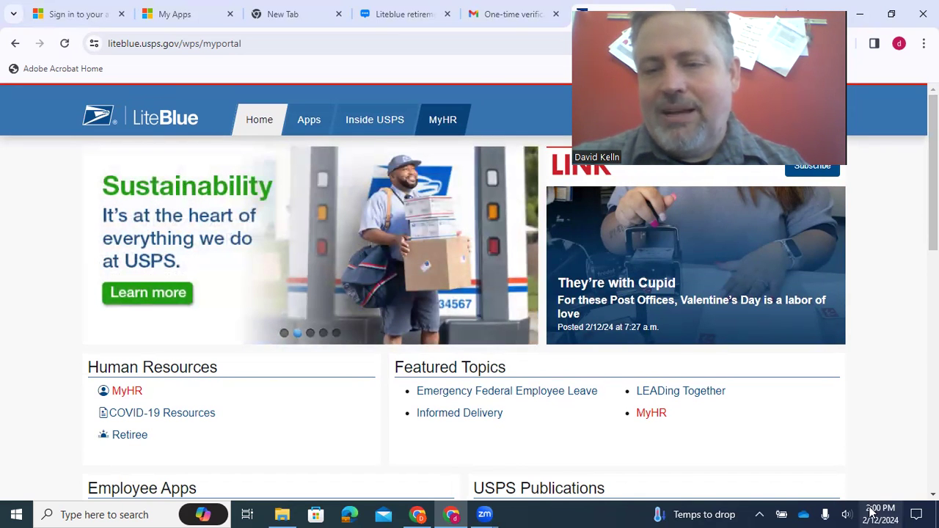
{"action": "mouse_move", "coordinate": [906, 386]}
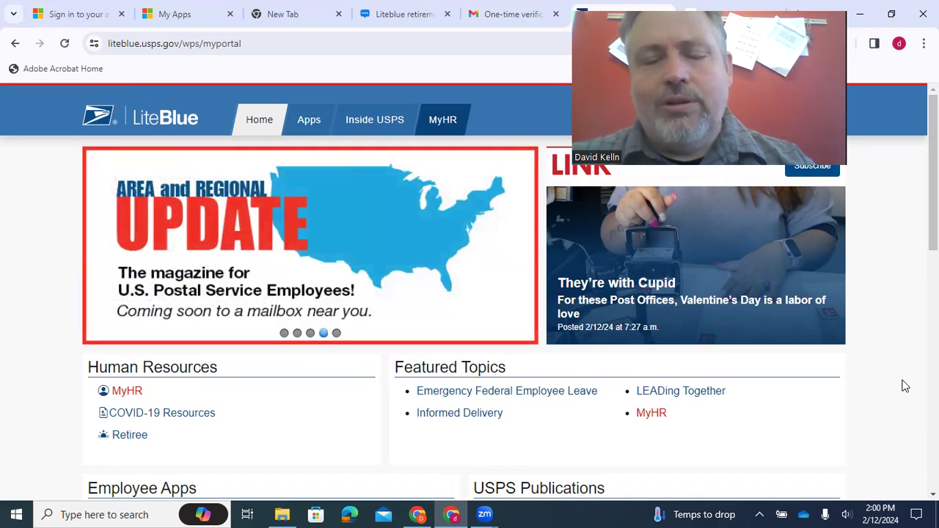
{"action": "mouse_move", "coordinate": [888, 382]}
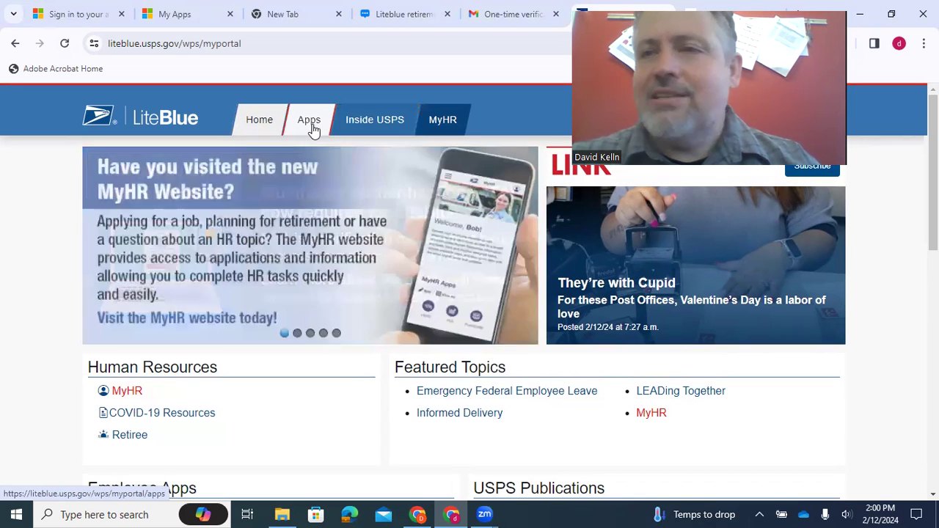
{"action": "left_click", "coordinate": [308, 120]}
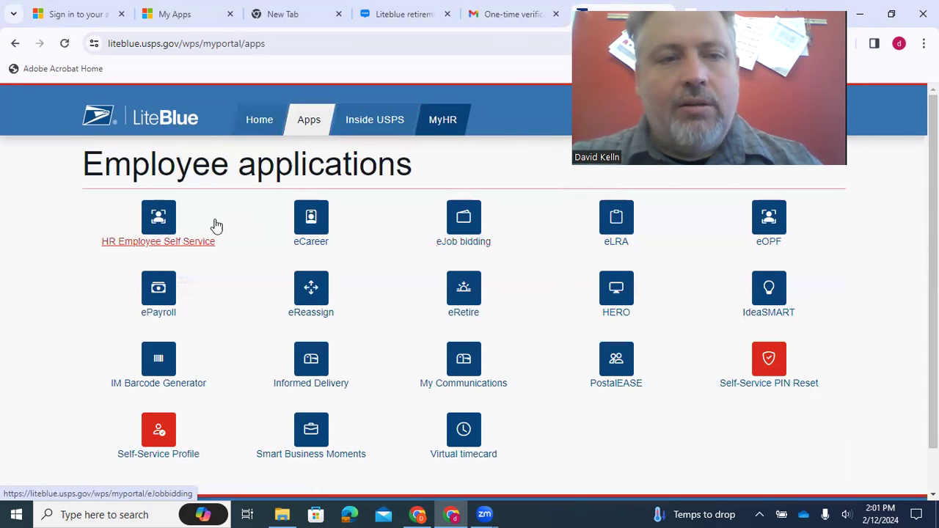
{"action": "mouse_move", "coordinate": [334, 367]}
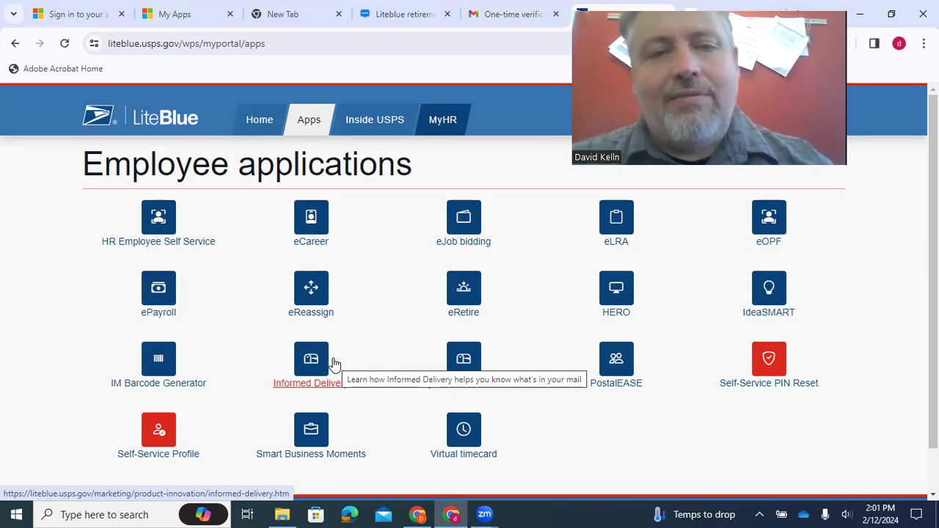
{"action": "mouse_move", "coordinate": [311, 311]}
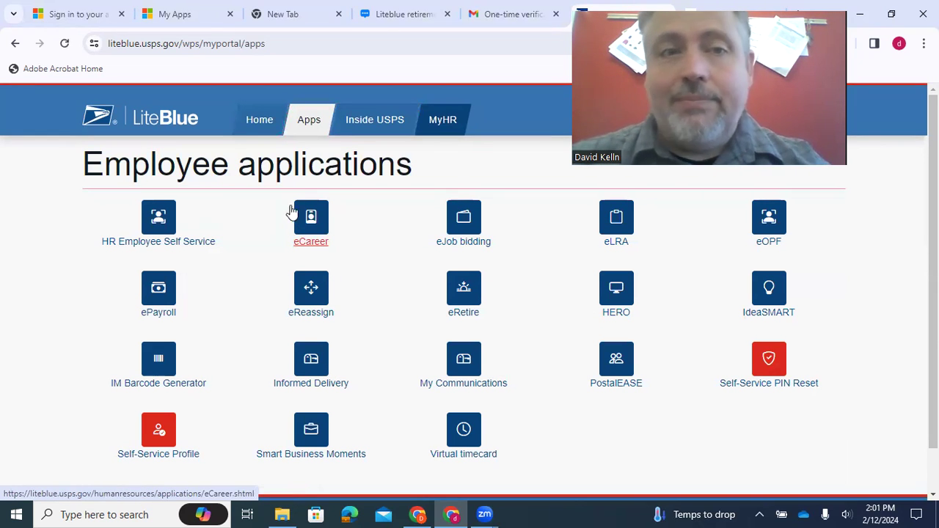
{"action": "mouse_move", "coordinate": [259, 120]}
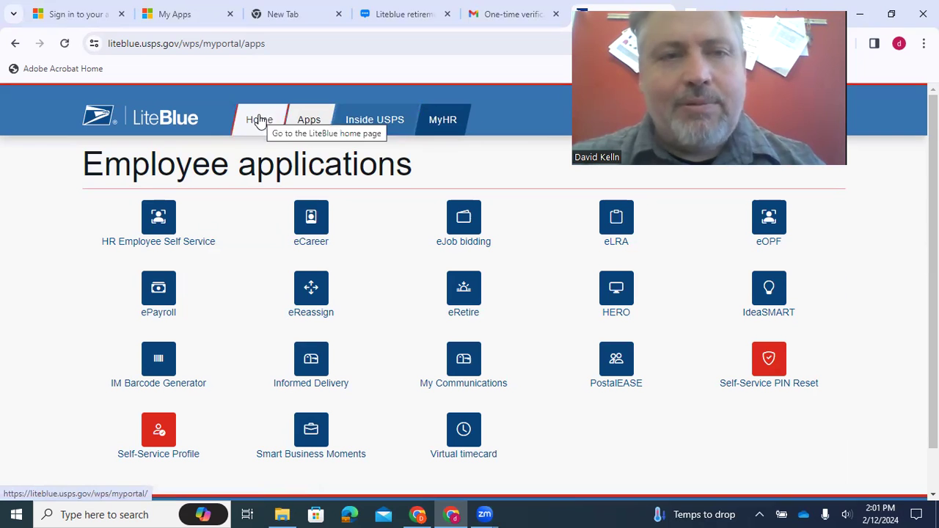
{"action": "left_click", "coordinate": [260, 120]}
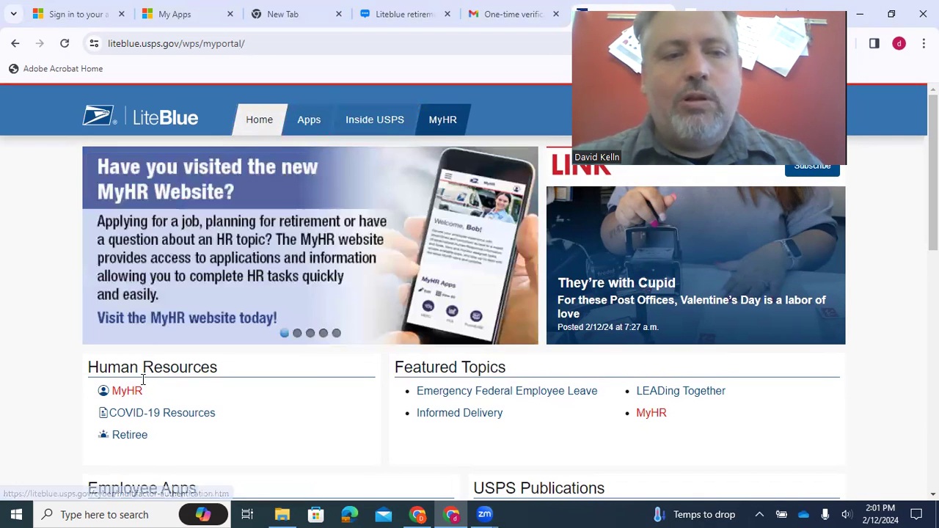
{"action": "mouse_move", "coordinate": [126, 390]}
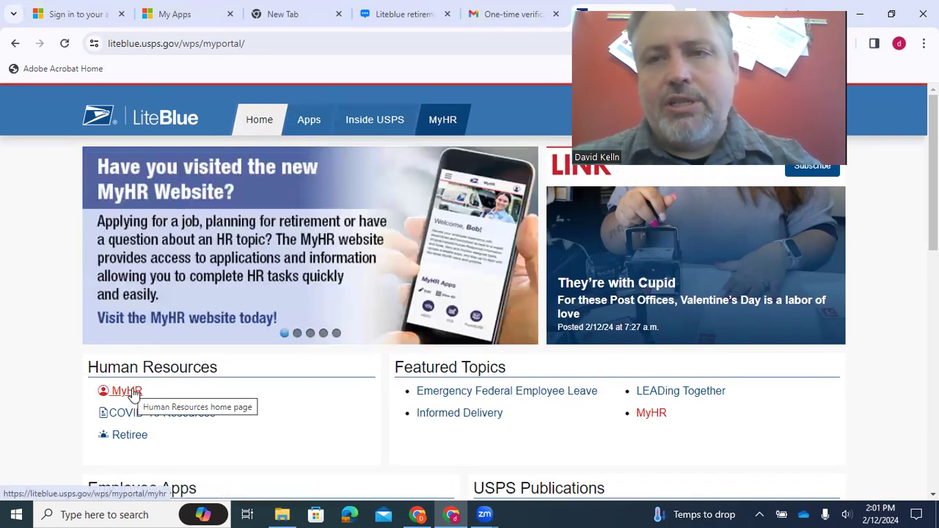
{"action": "mouse_move", "coordinate": [628, 411]}
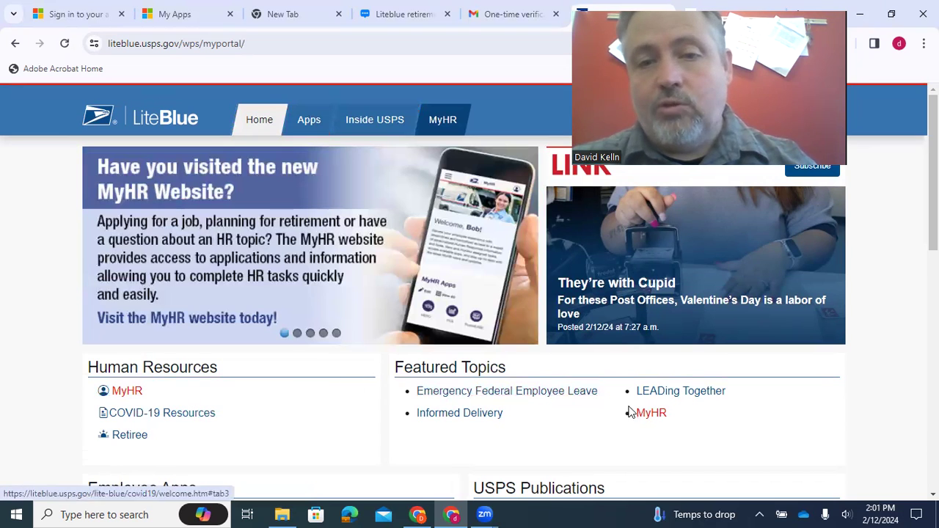
{"action": "scroll", "scroll_direction": "down", "scroll_amount": 3}
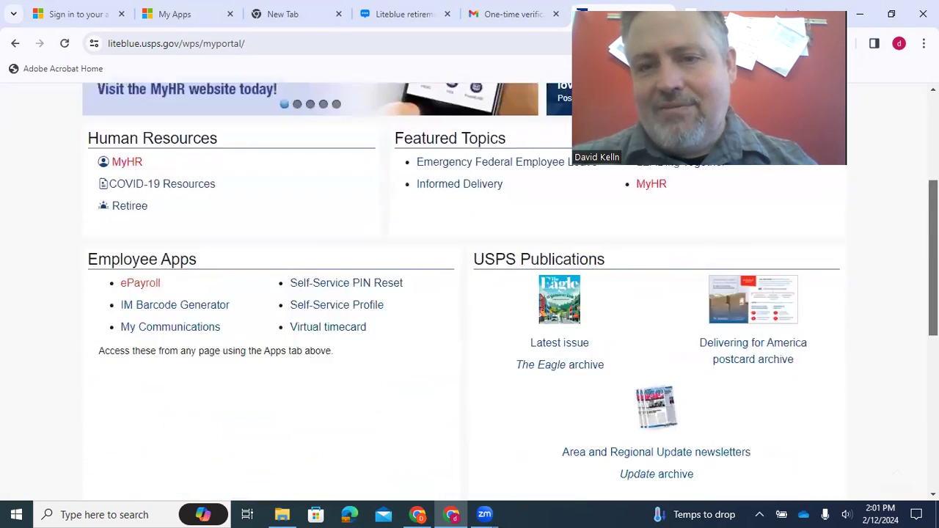
{"action": "scroll", "scroll_direction": "down", "scroll_amount": 3}
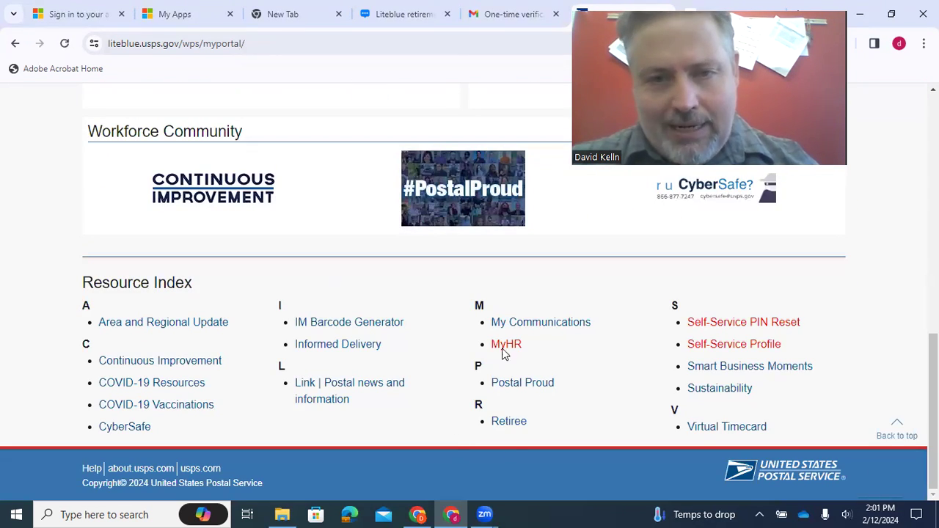
{"action": "scroll", "scroll_direction": "up", "scroll_amount": 3}
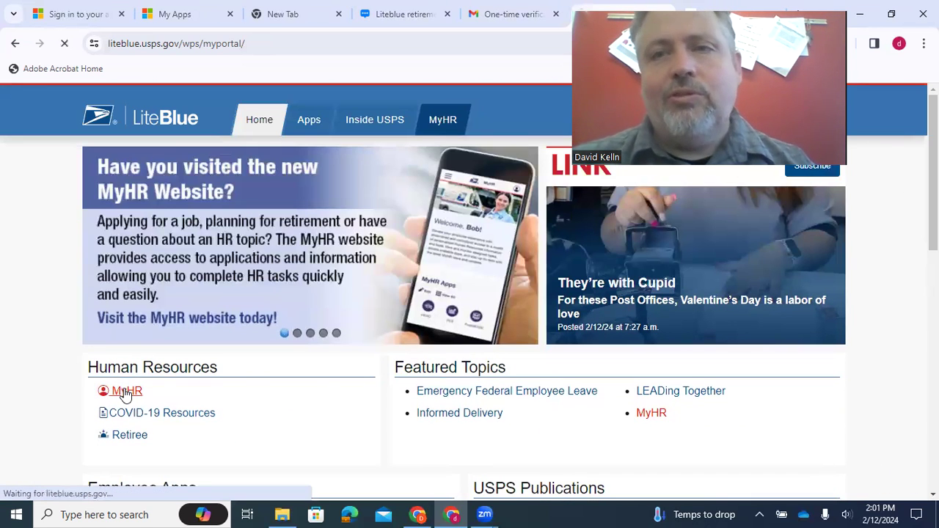
Step: Go to MyHR from Human Resources and scroll to the MyHR Apps area with HERO and PostalEASE
{"action": "left_click", "coordinate": [126, 390]}
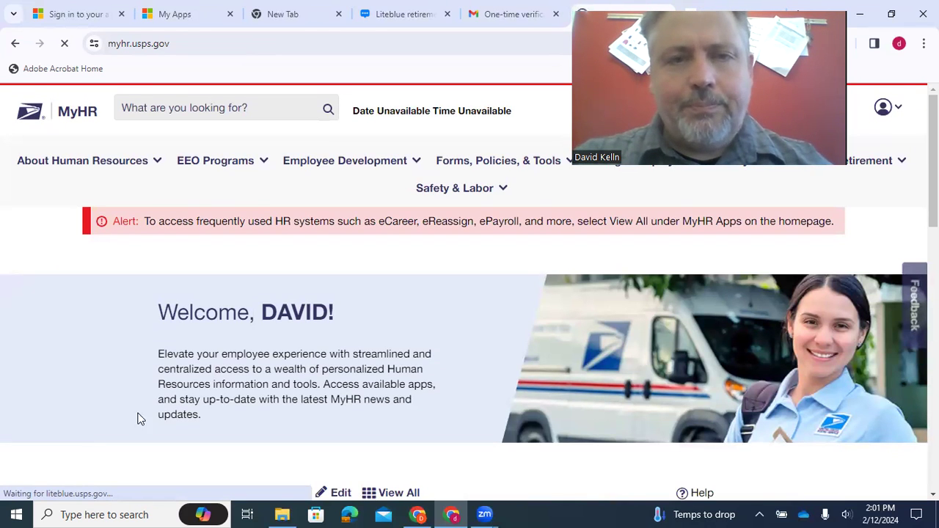
{"action": "scroll", "scroll_direction": "down", "scroll_amount": 3}
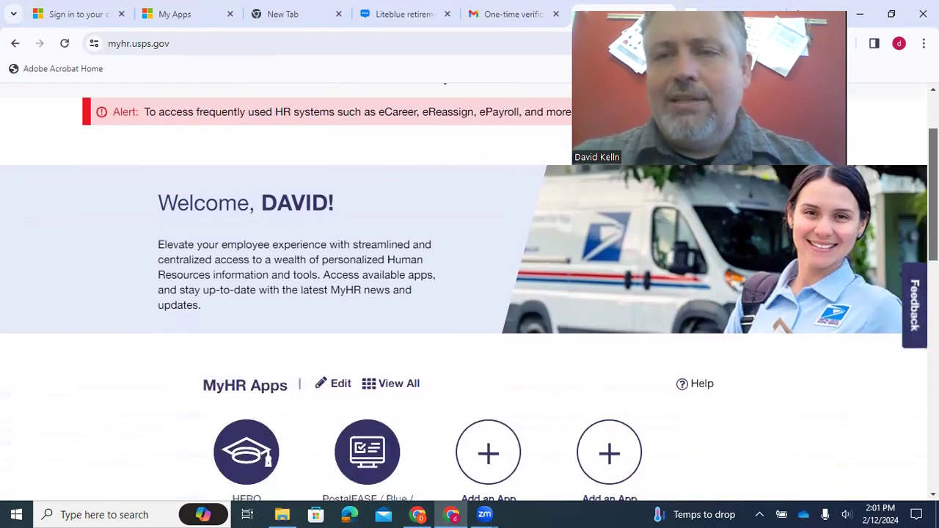
{"action": "scroll", "scroll_direction": "down", "scroll_amount": 3}
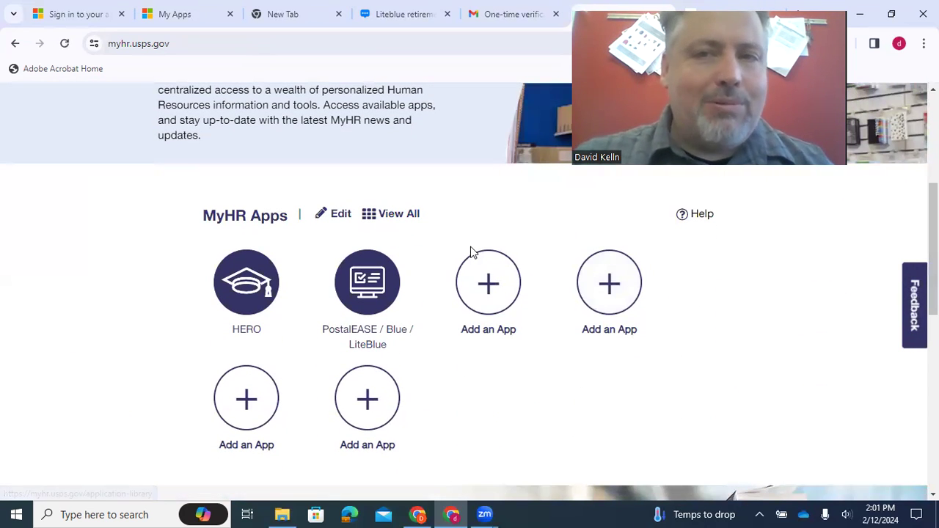
{"action": "mouse_move", "coordinate": [382, 246]}
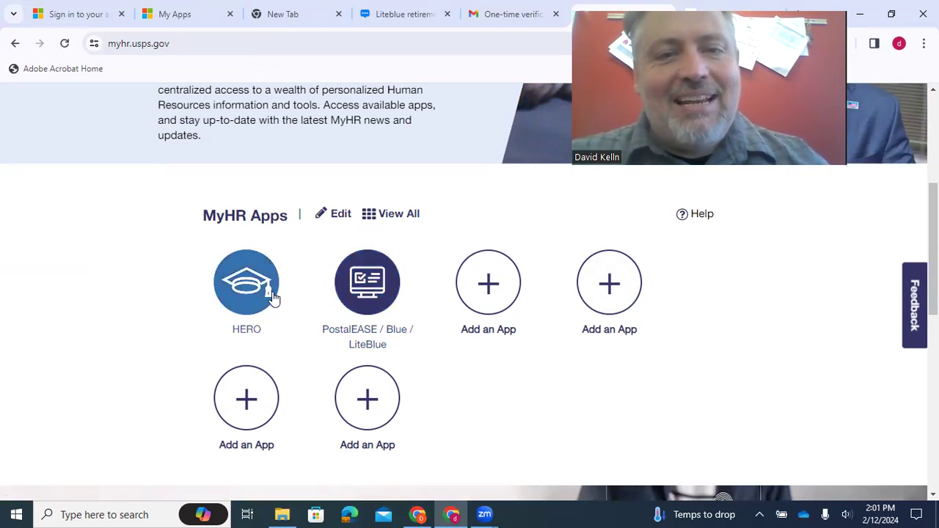
{"action": "mouse_move", "coordinate": [366, 282]}
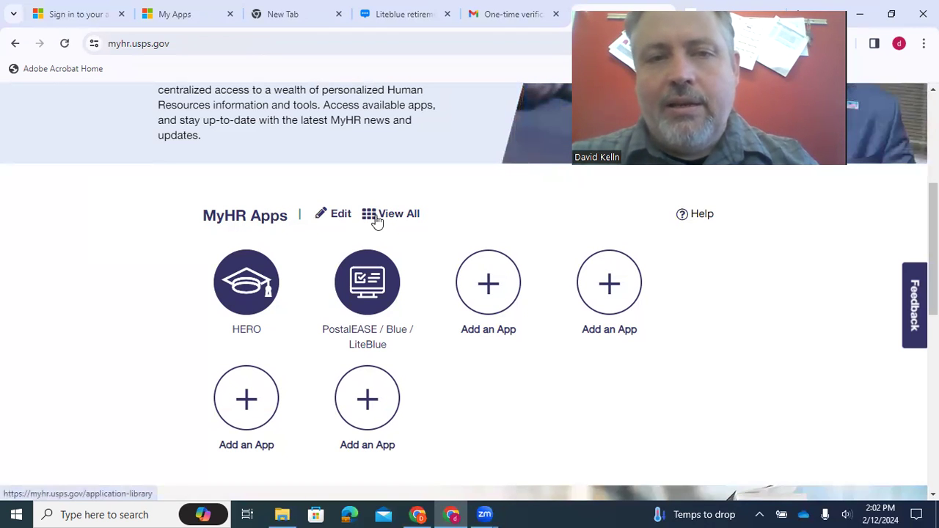
Step: View All MyHR apps and scroll through the Application Library listing PostalEASE and others
{"action": "left_click", "coordinate": [399, 214]}
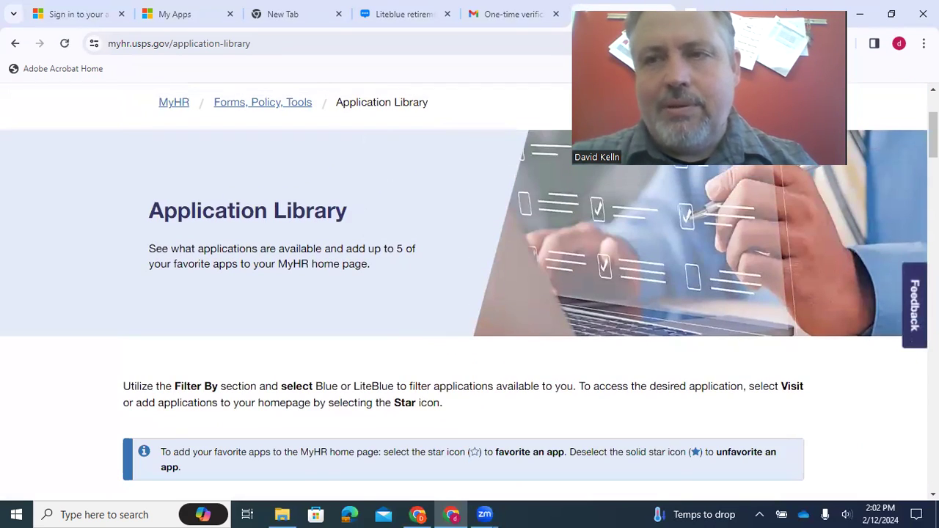
{"action": "scroll", "scroll_direction": "down", "scroll_amount": 3}
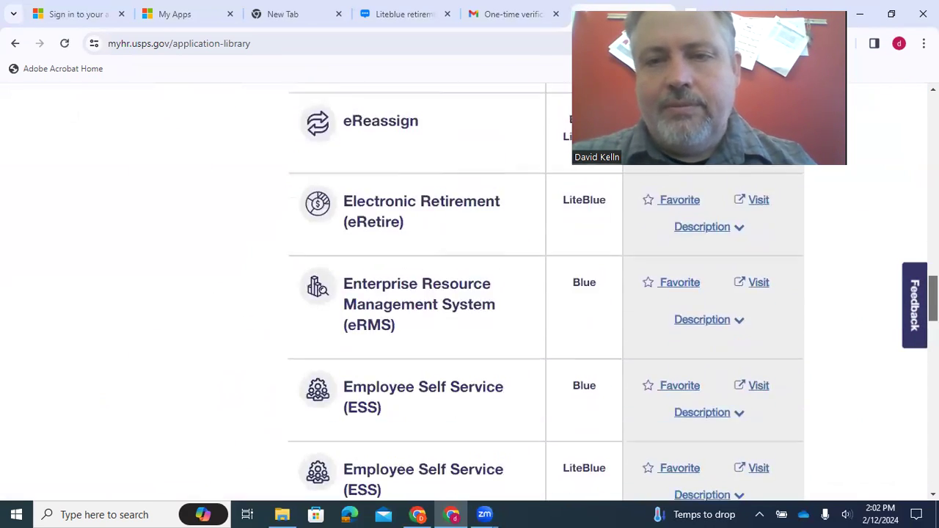
{"action": "scroll", "scroll_direction": "down", "scroll_amount": 3}
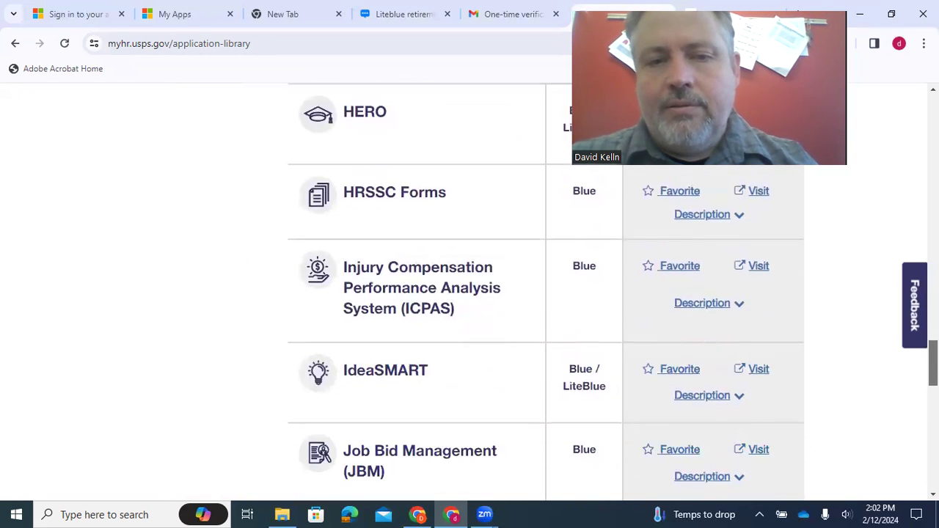
{"action": "scroll", "scroll_direction": "down", "scroll_amount": 3}
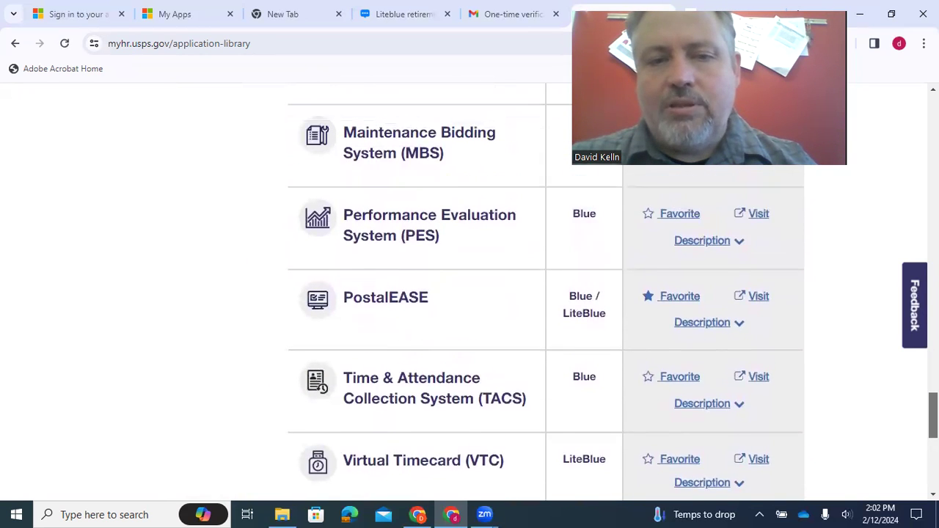
{"action": "scroll", "scroll_direction": "up", "scroll_amount": 3}
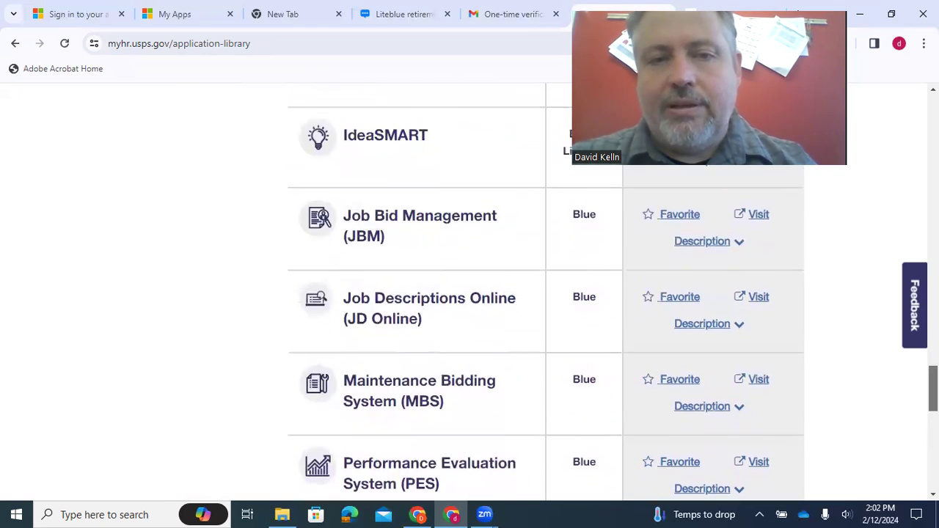
{"action": "scroll", "scroll_direction": "up", "scroll_amount": 3}
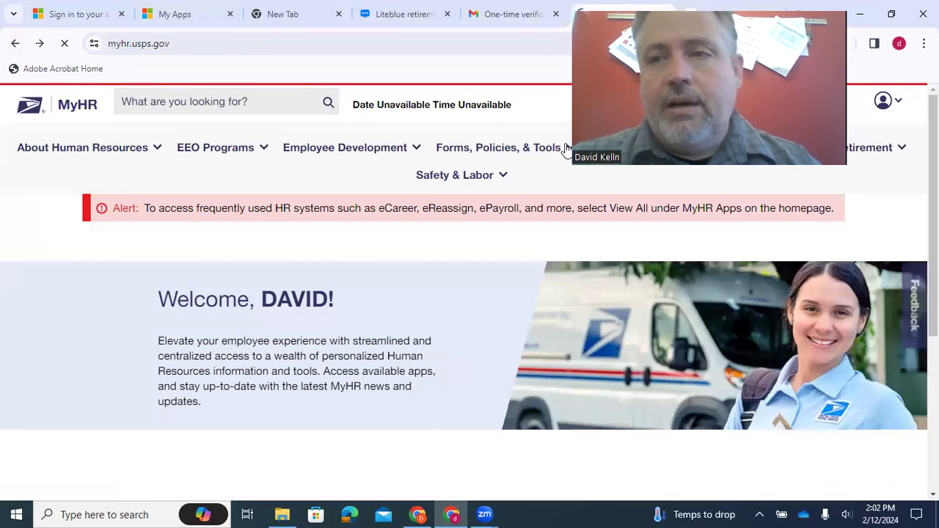
Step: Use an Add an App circle in MyHR Apps to reach the Application Library
{"action": "scroll", "scroll_direction": "down", "scroll_amount": 3}
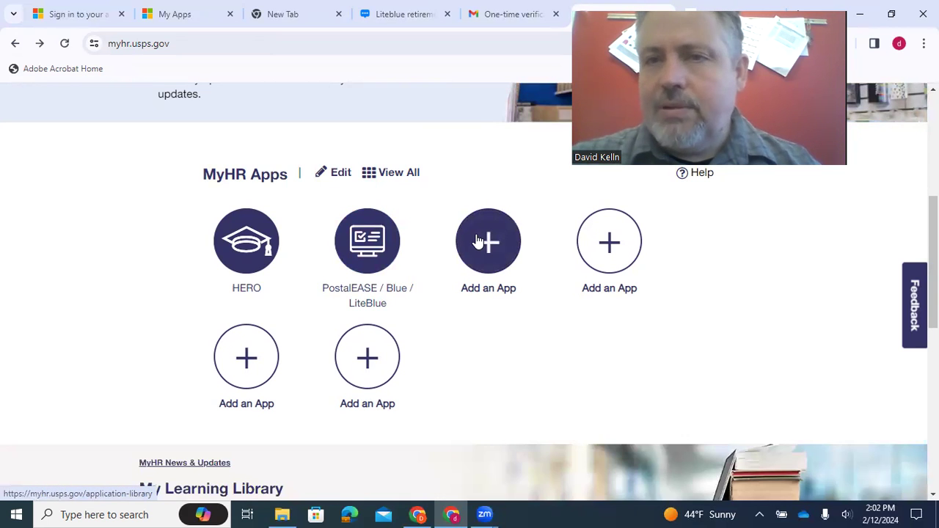
{"action": "left_click", "coordinate": [487, 241]}
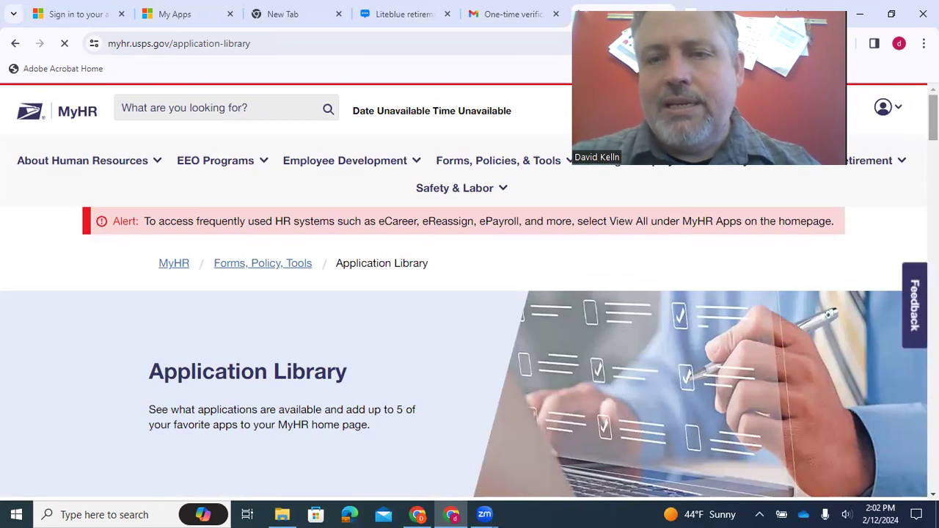
Step: Scroll to the Filter By panel and the All Apps table of 33 applications
{"action": "scroll", "scroll_direction": "down", "scroll_amount": 3}
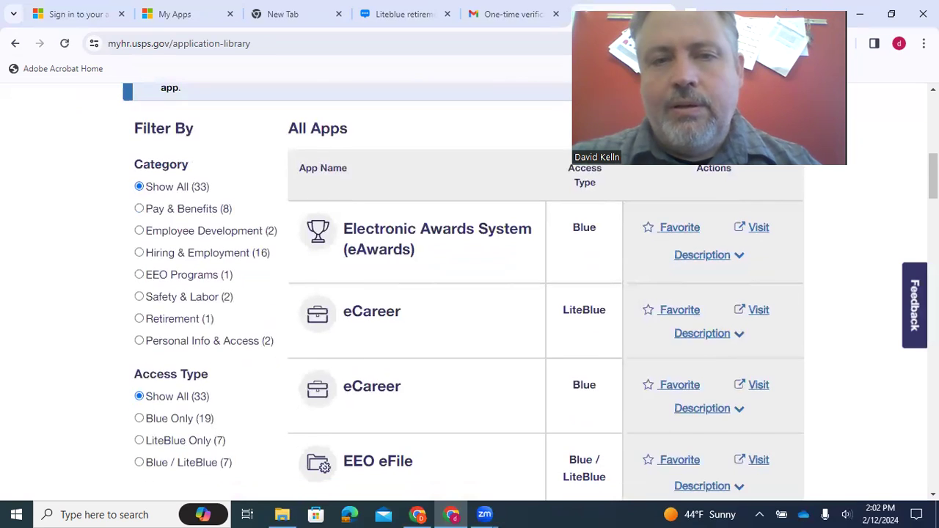
{"action": "mouse_move", "coordinate": [649, 233]}
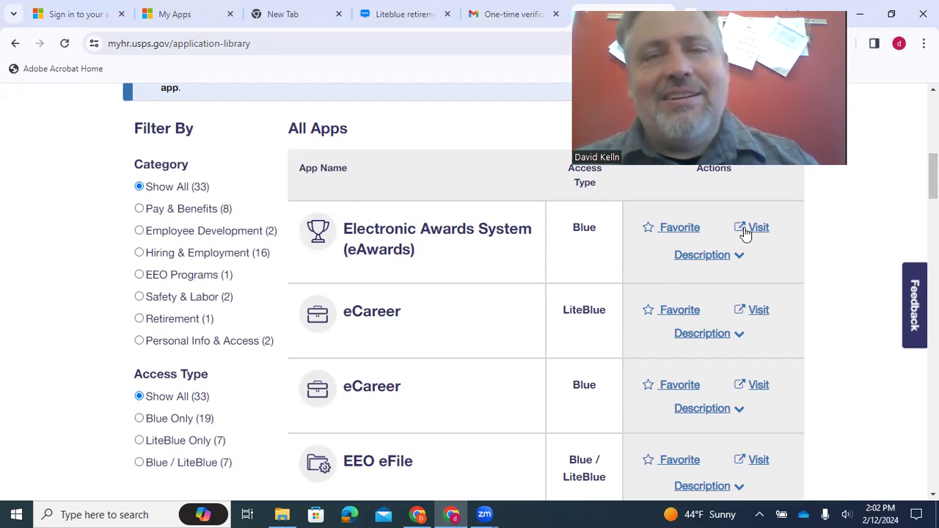
{"action": "mouse_move", "coordinate": [639, 439]}
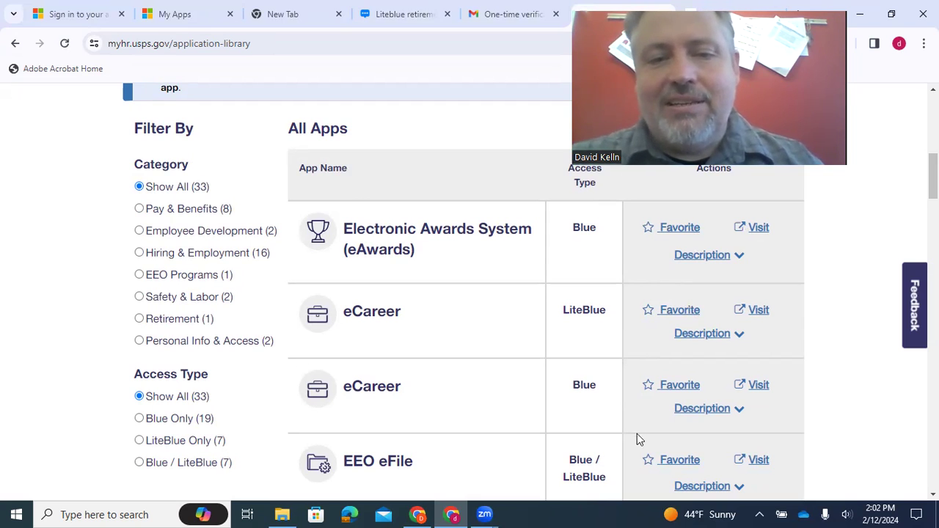